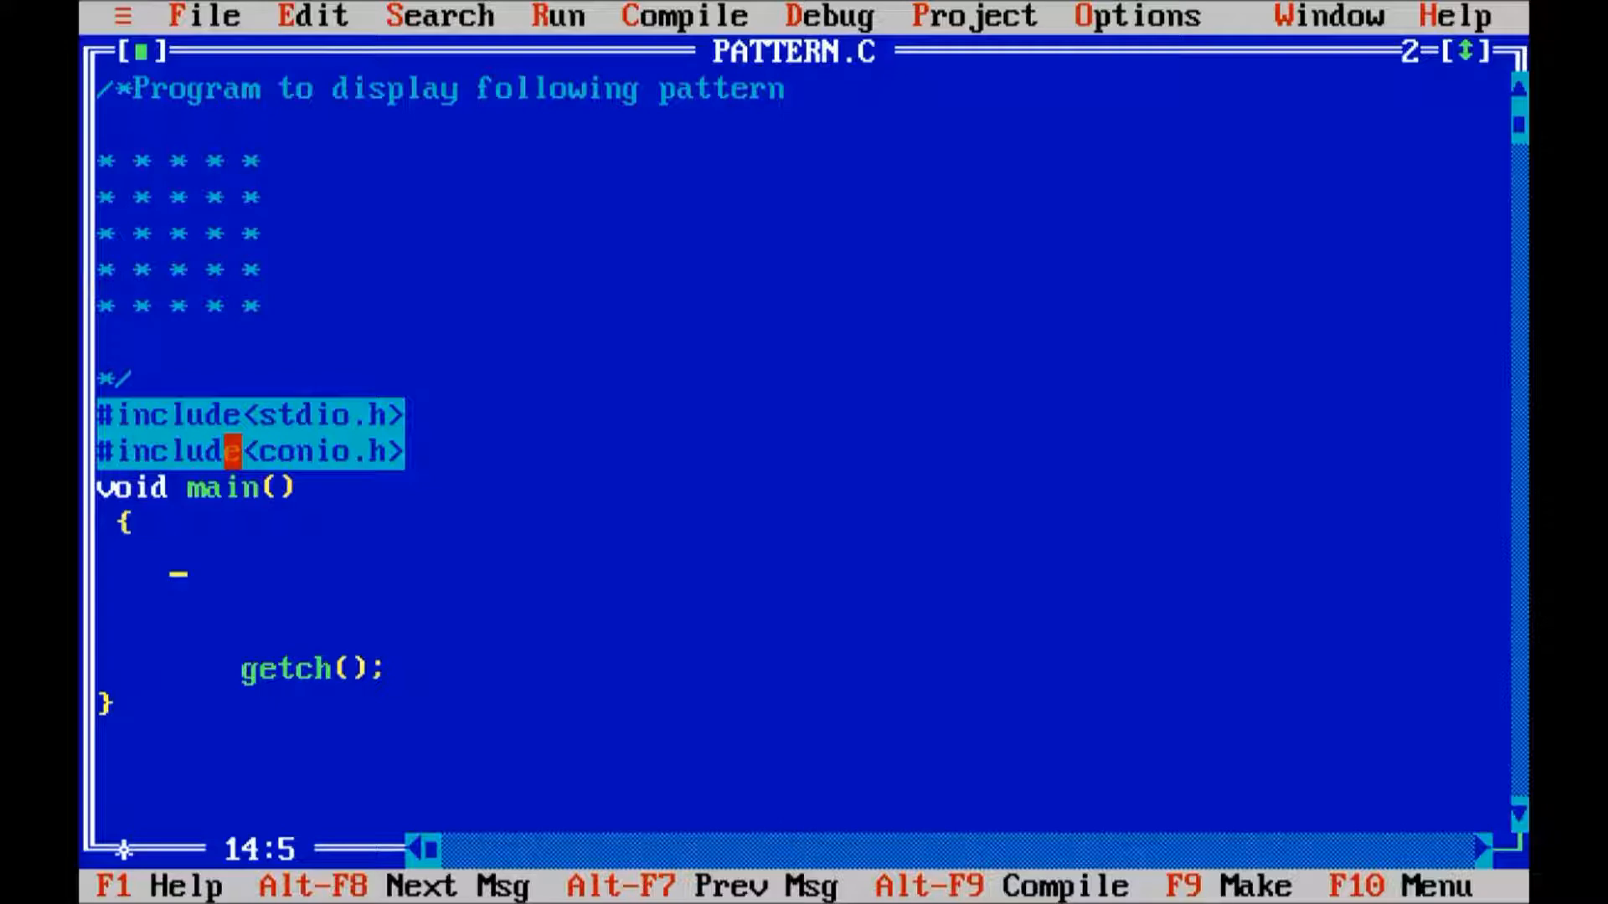
# Declare the integer loop counters with 'int i,j;' at the start of main.
pyautogui.write('int')
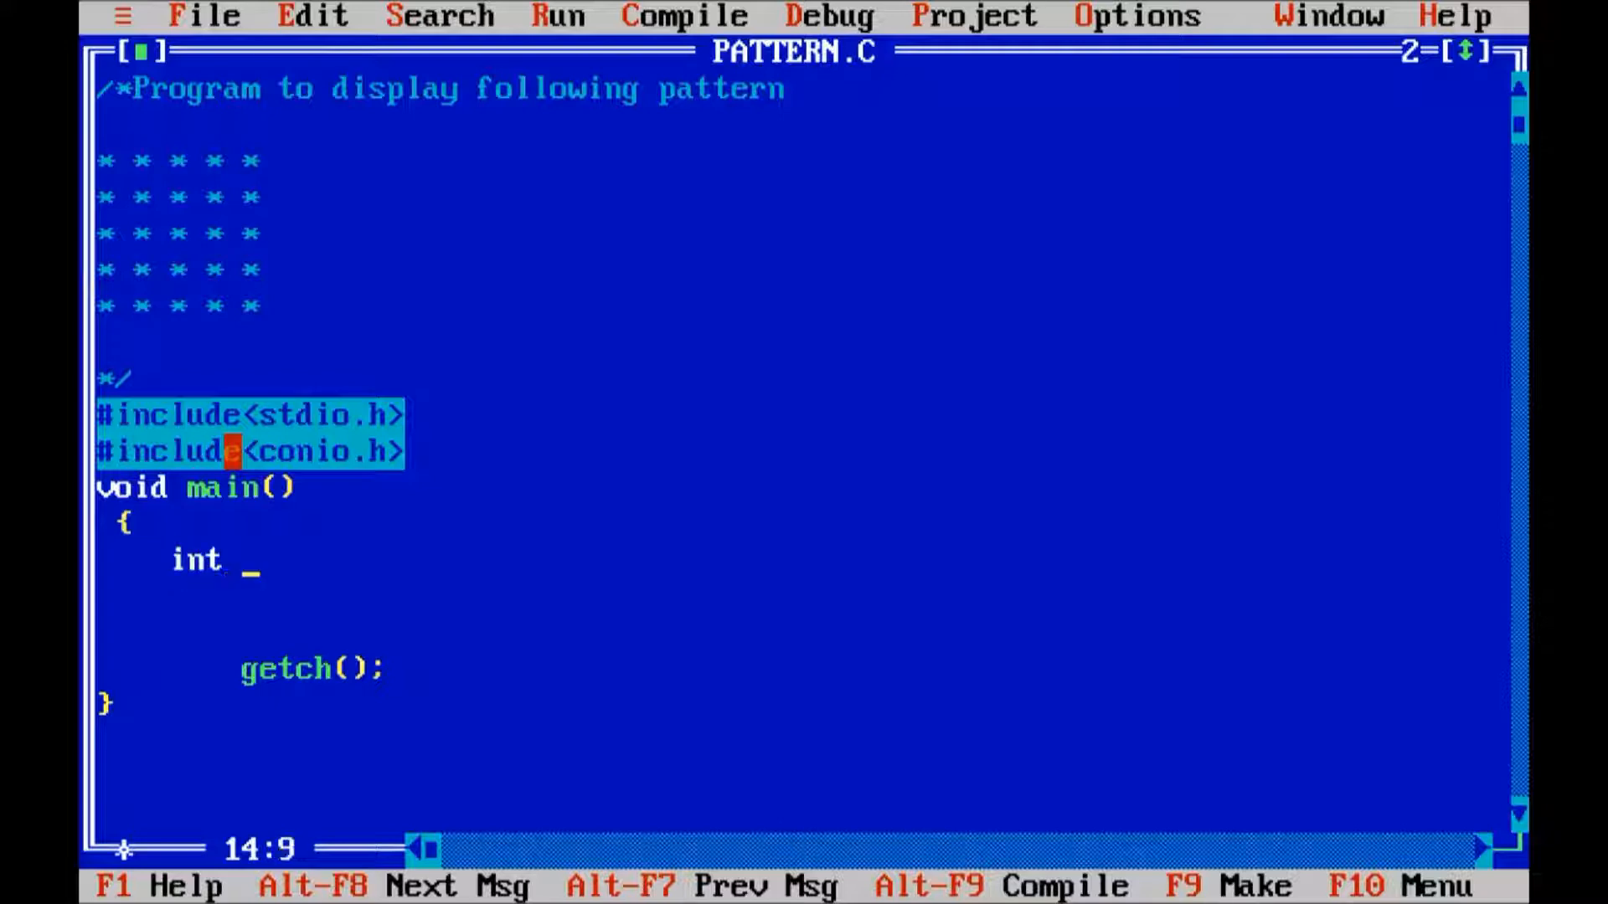
pyautogui.write('i,j;')
pyautogui.write('clrscr();')
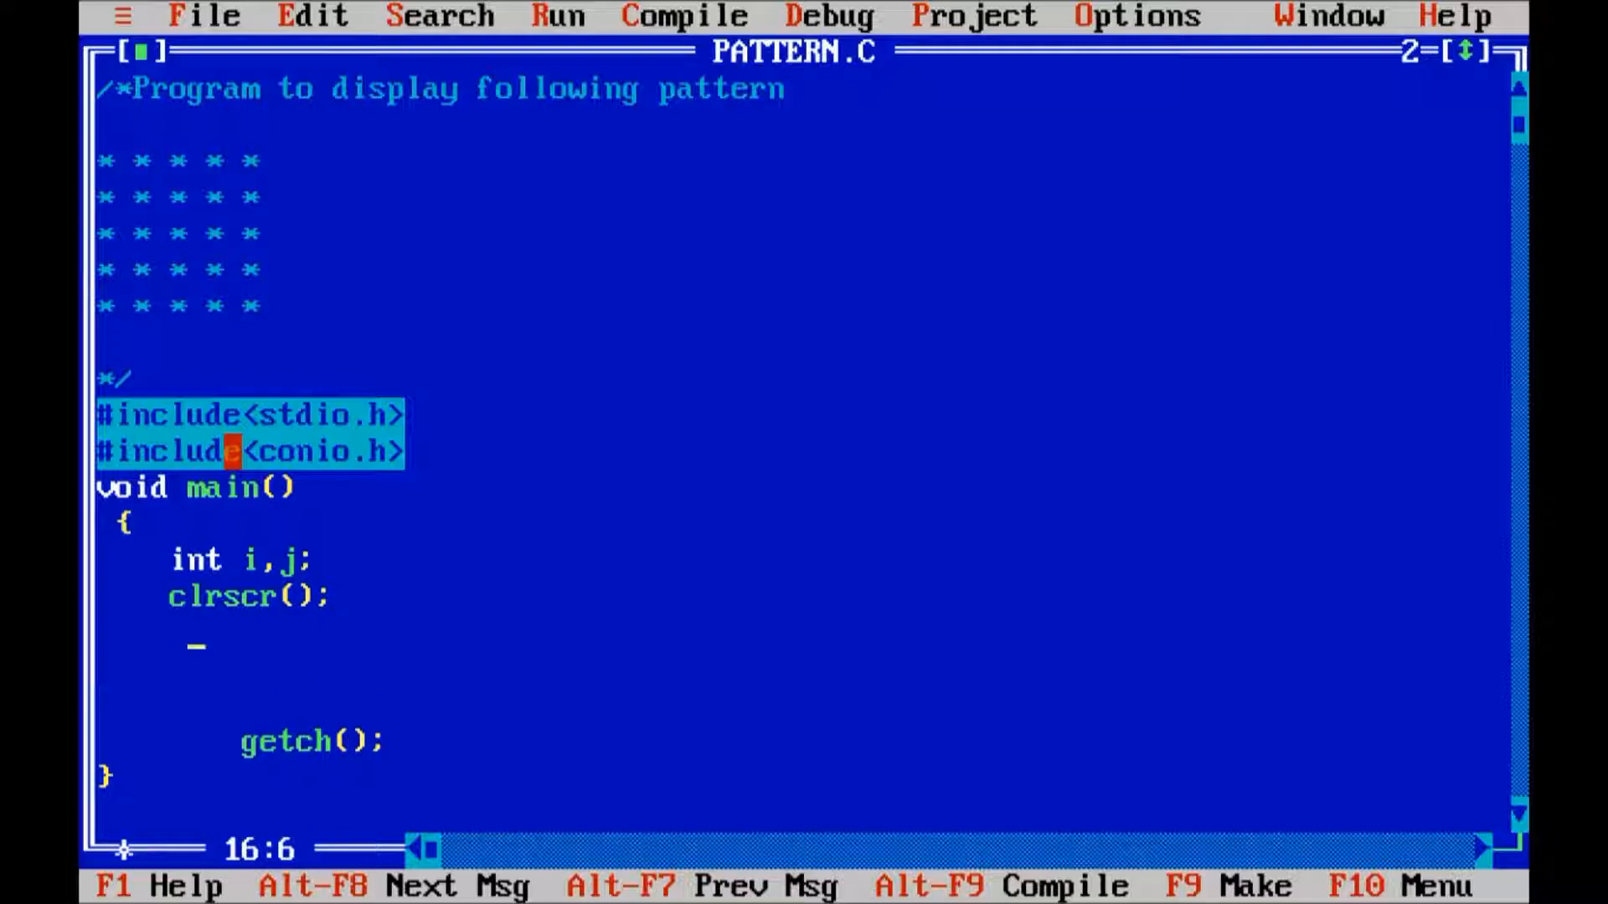
# Write the outer loop 'for(i=1;i<=5;i++)' and begin its body with an opening brace.
pyautogui.write('for()')
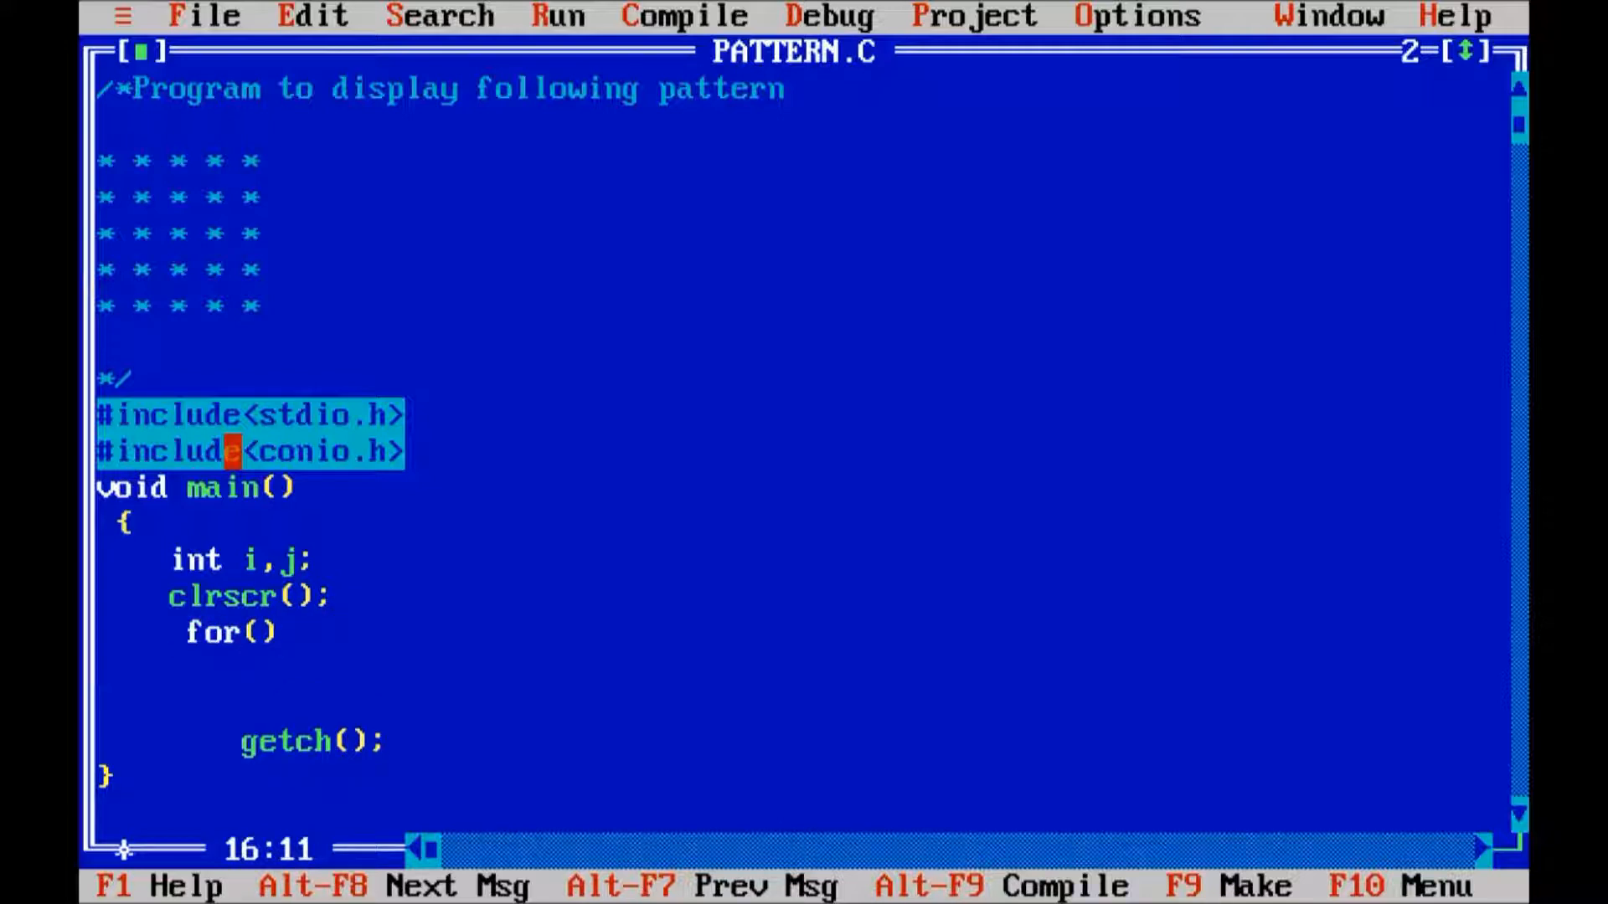
pyautogui.write('i=1')
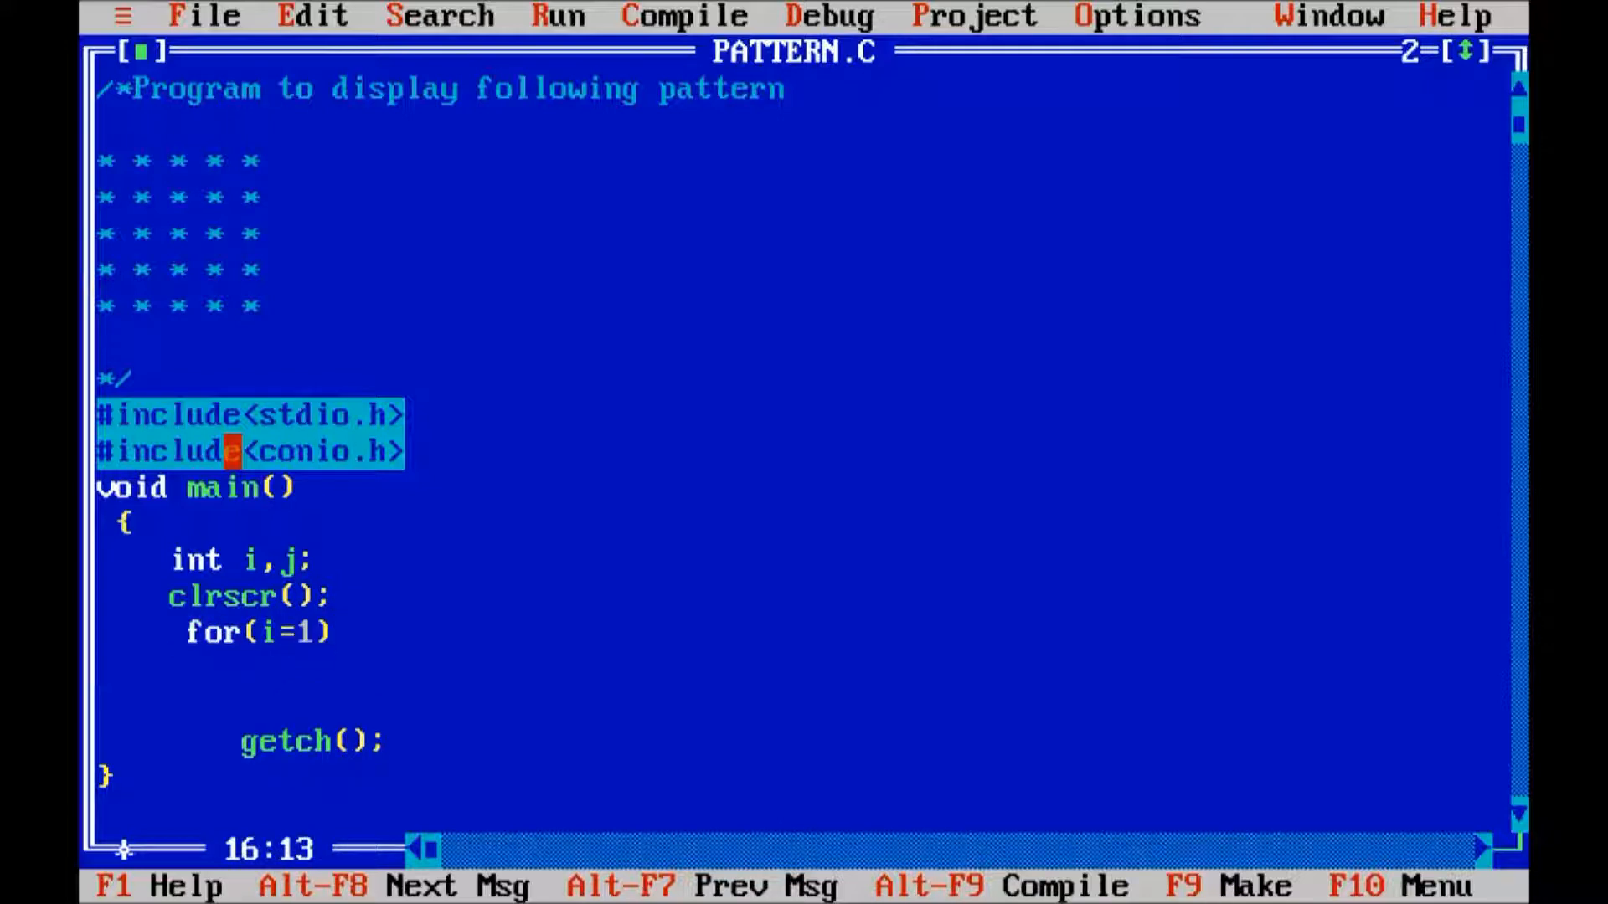
pyautogui.write(';i<=')
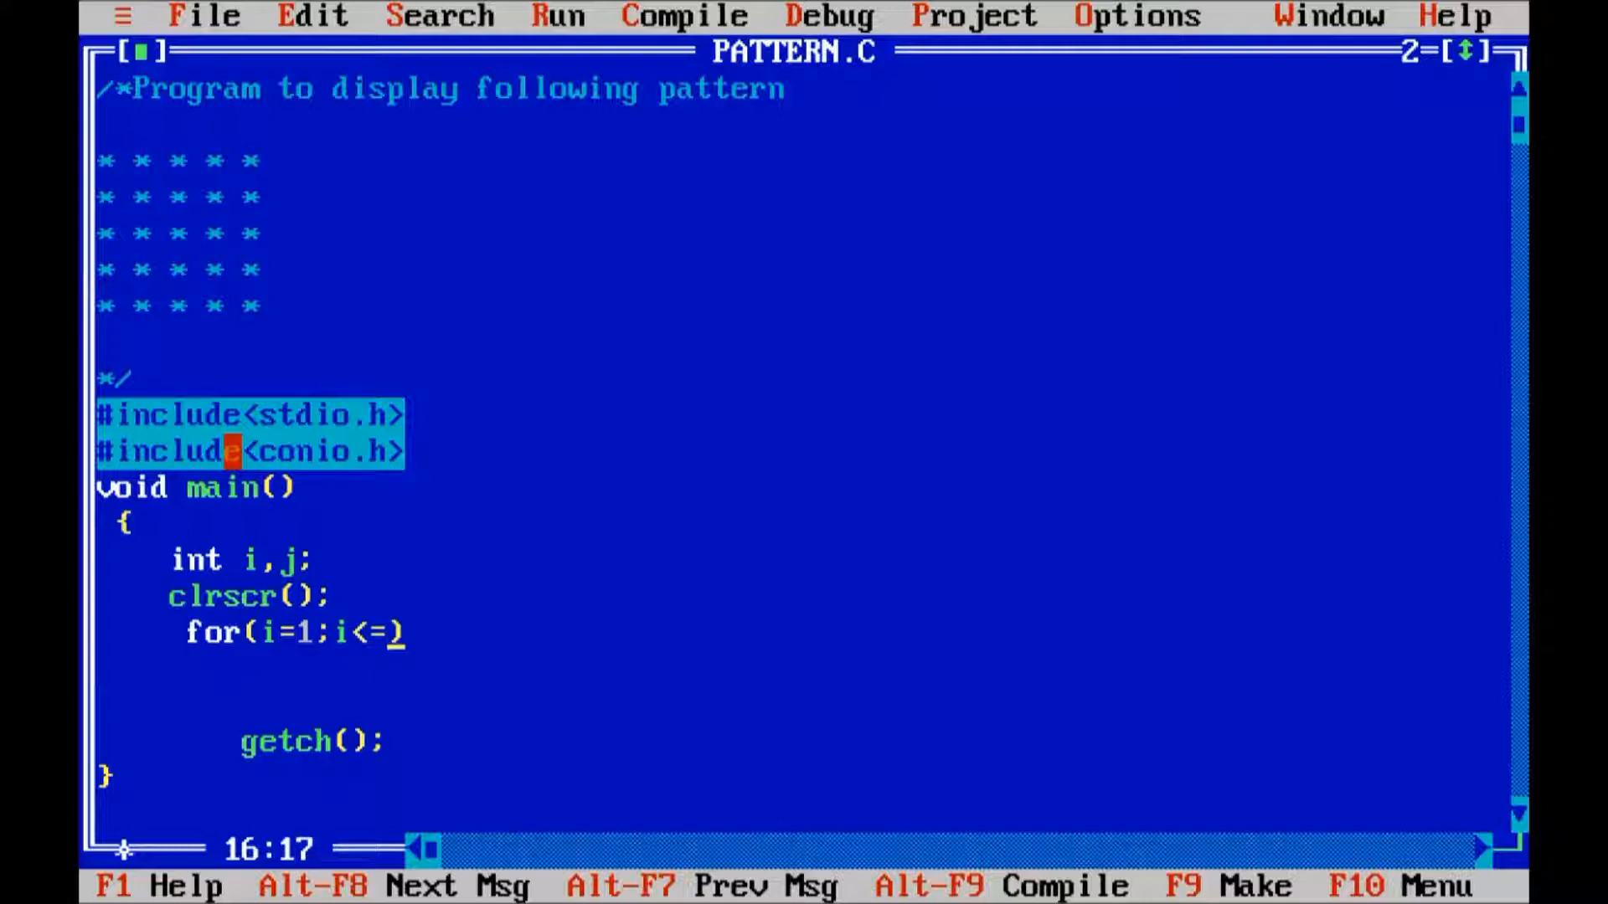
pyautogui.write('5;i)')
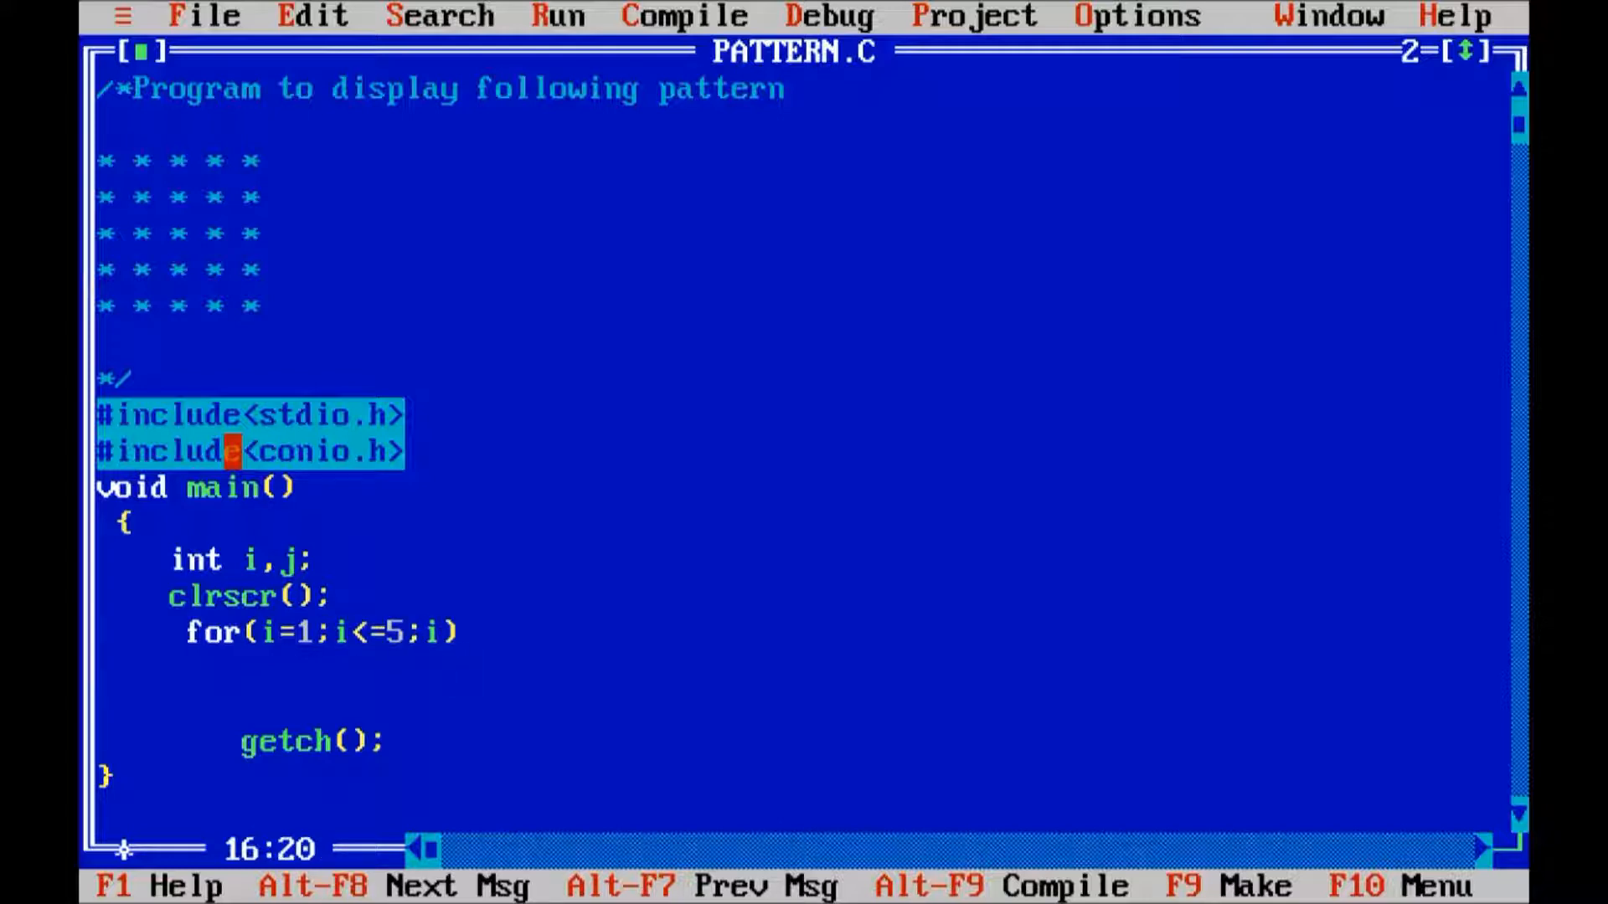
pyautogui.write('++')
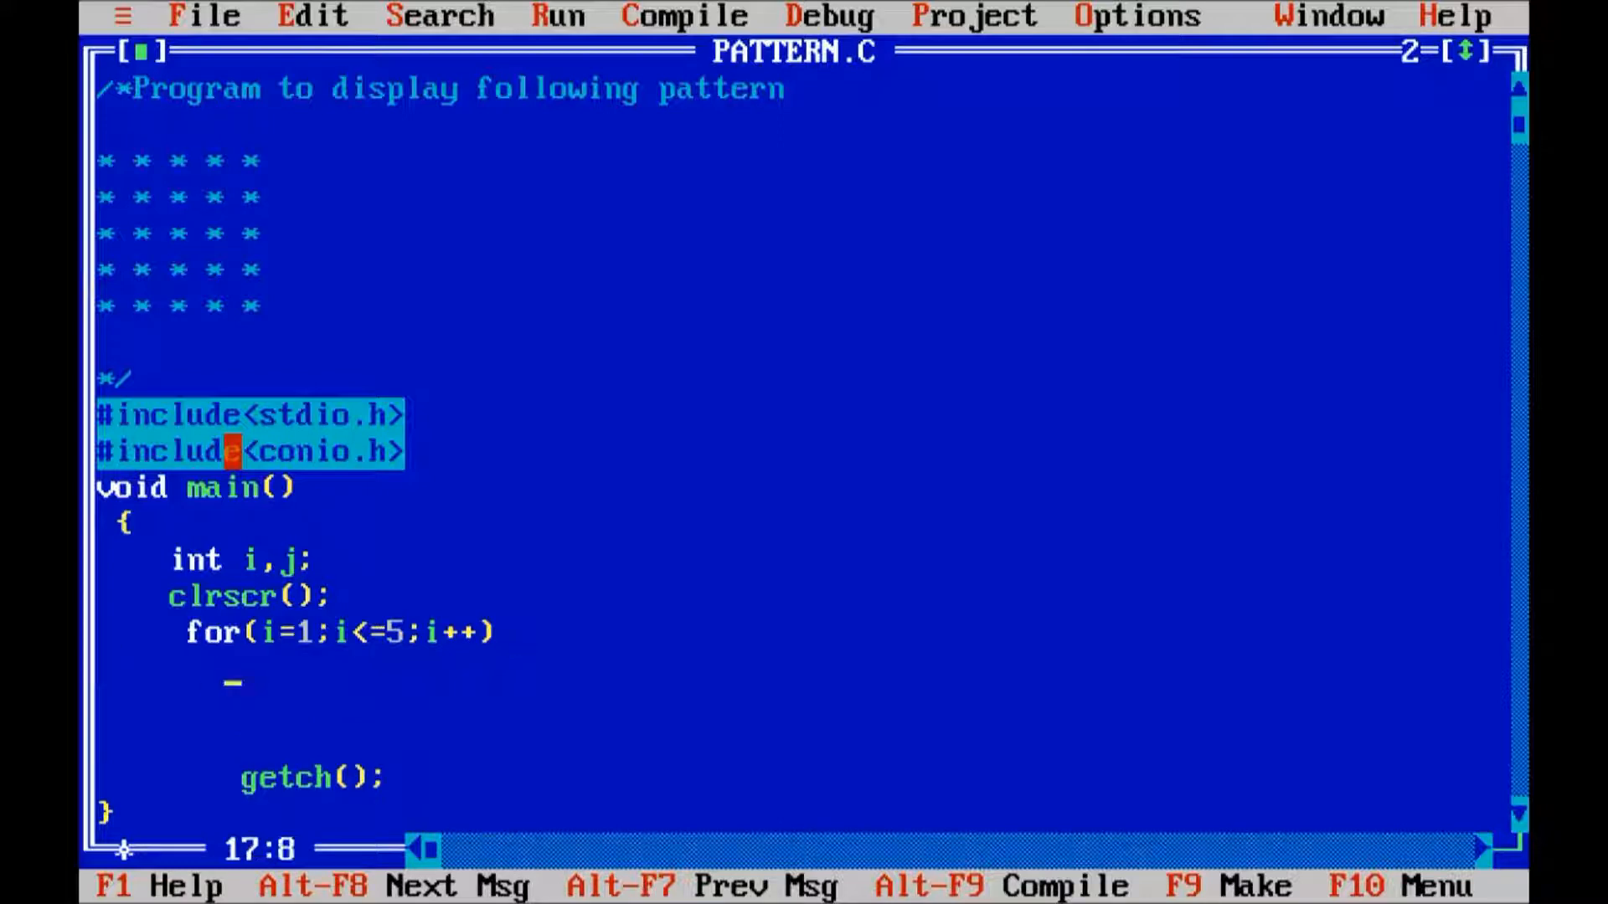
pyautogui.write('{')
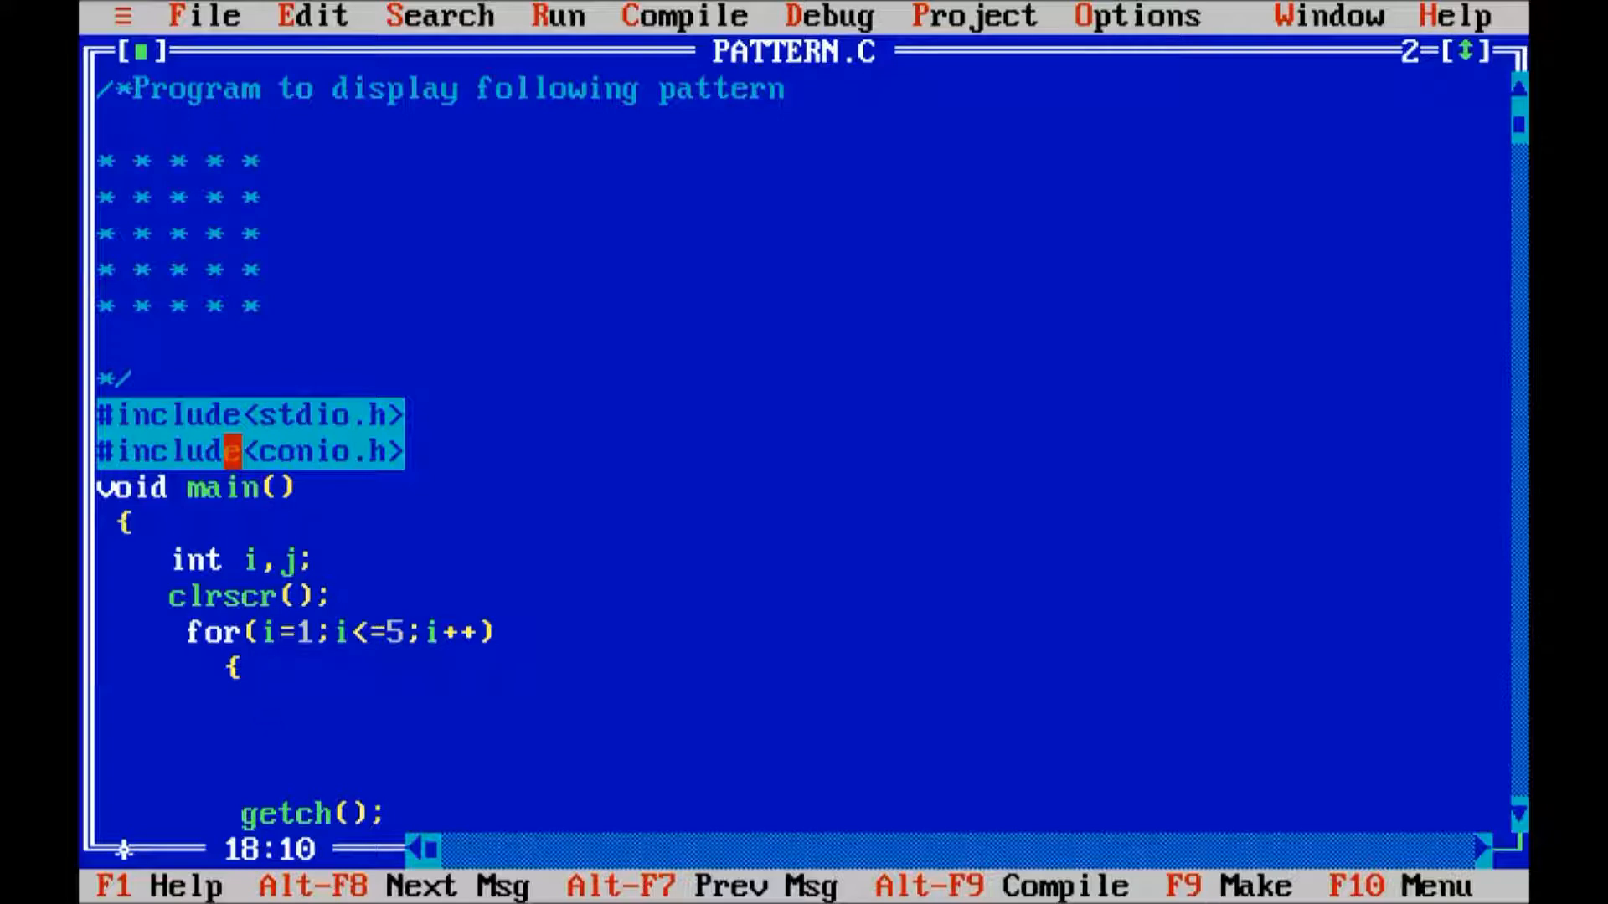
# Nest the inner loop 'for(j=1;j<=5;j++)' inside the outer loop's body.
pyautogui.write('_')
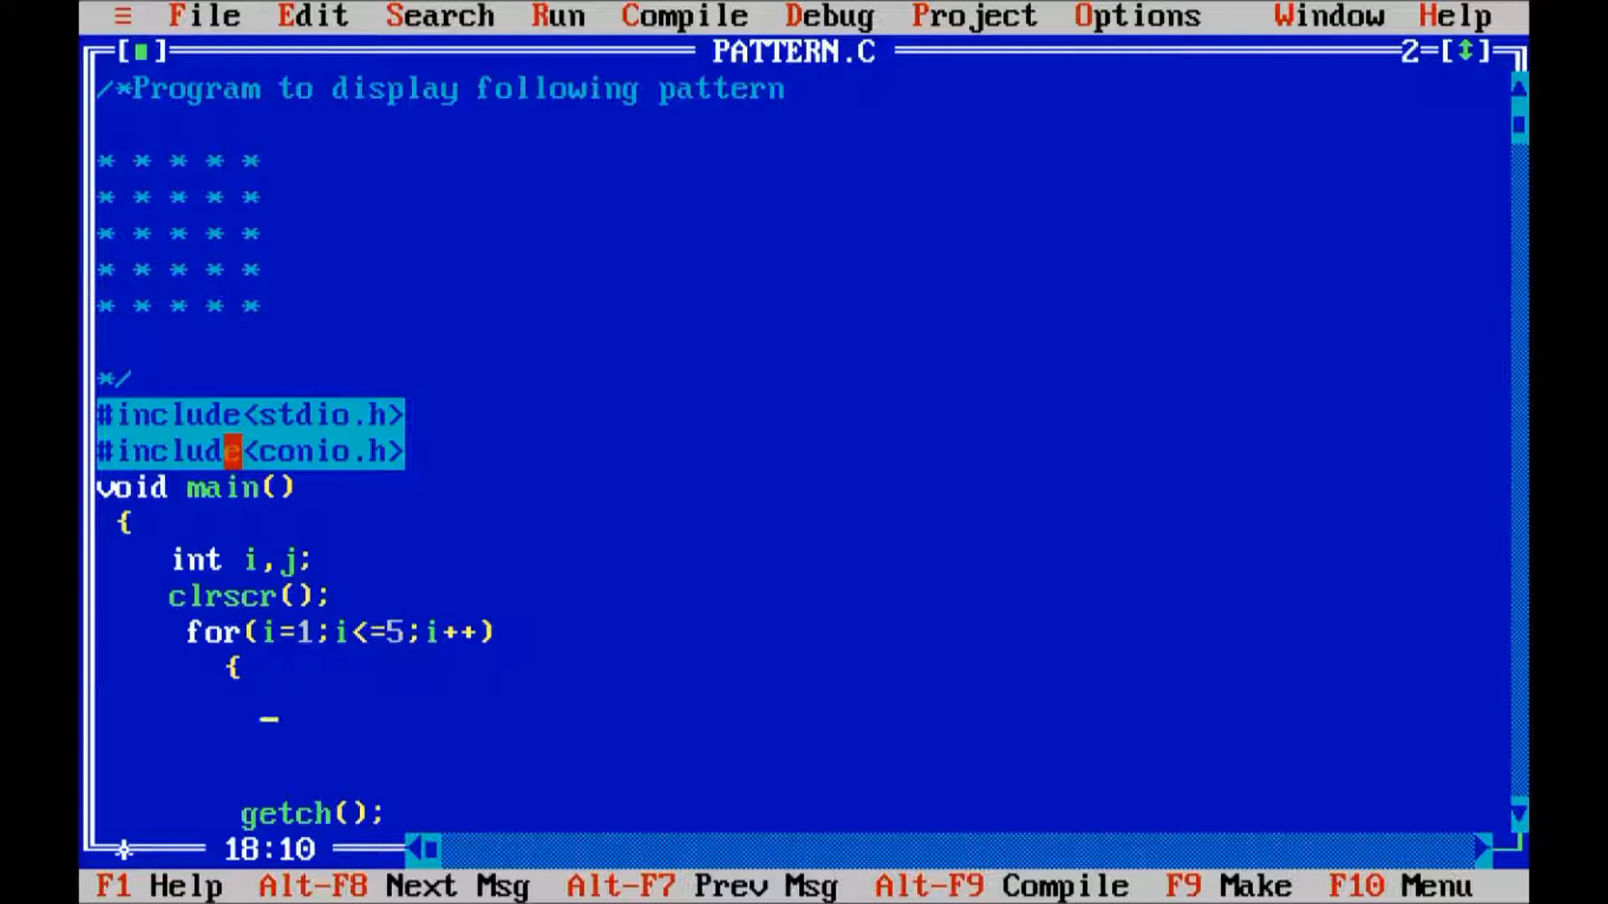
pyautogui.write('for()')
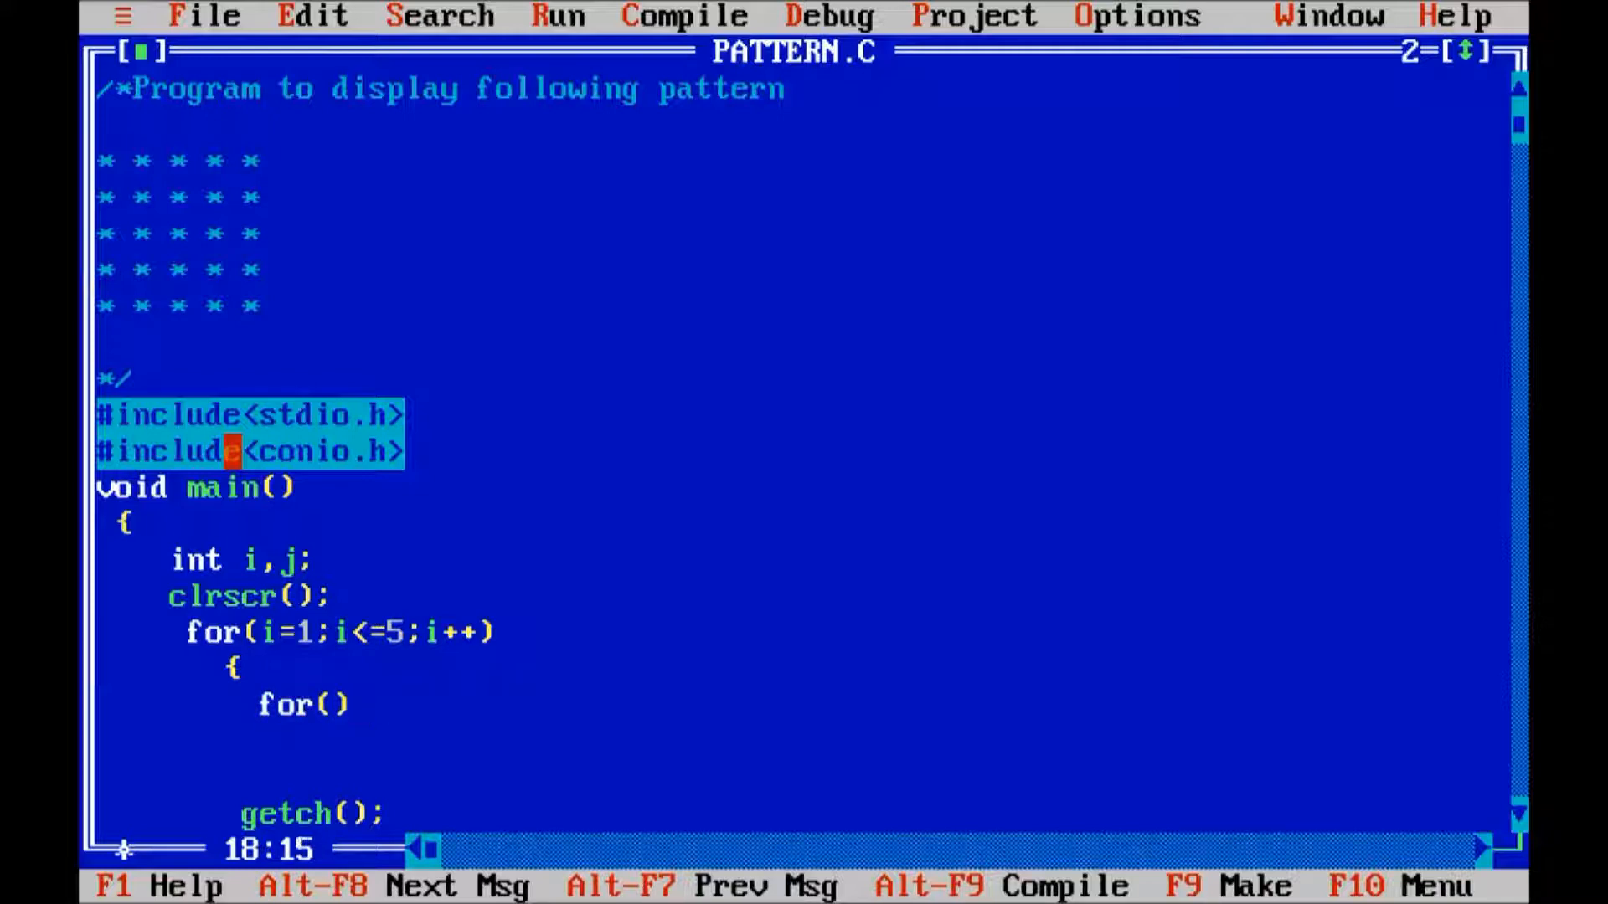
pyautogui.write('j')
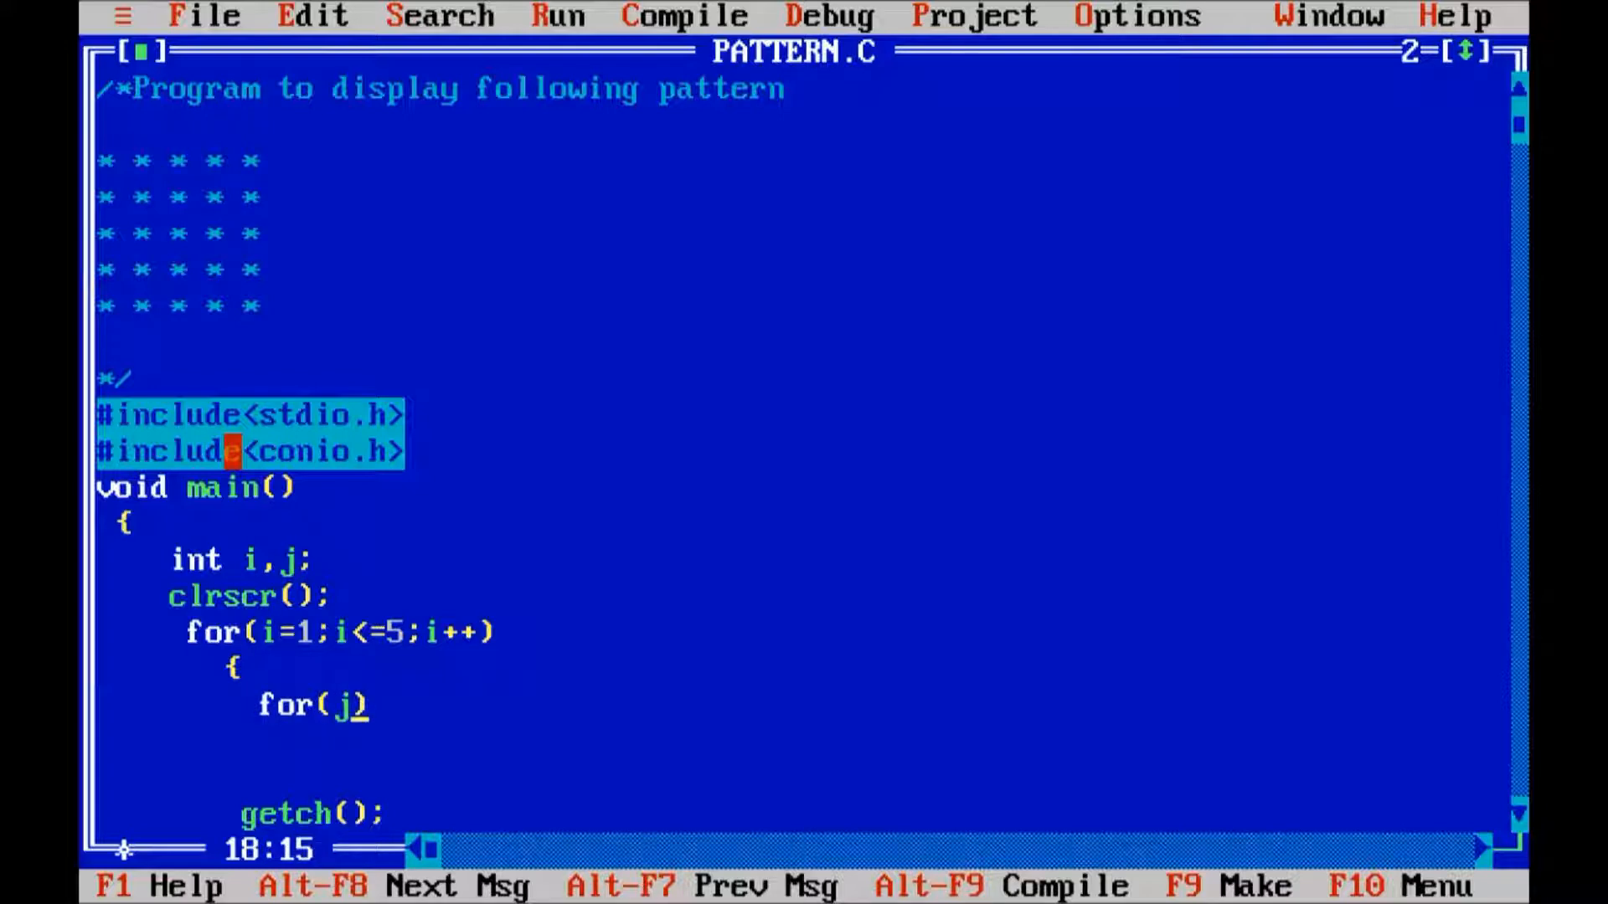
pyautogui.write('=1;j')
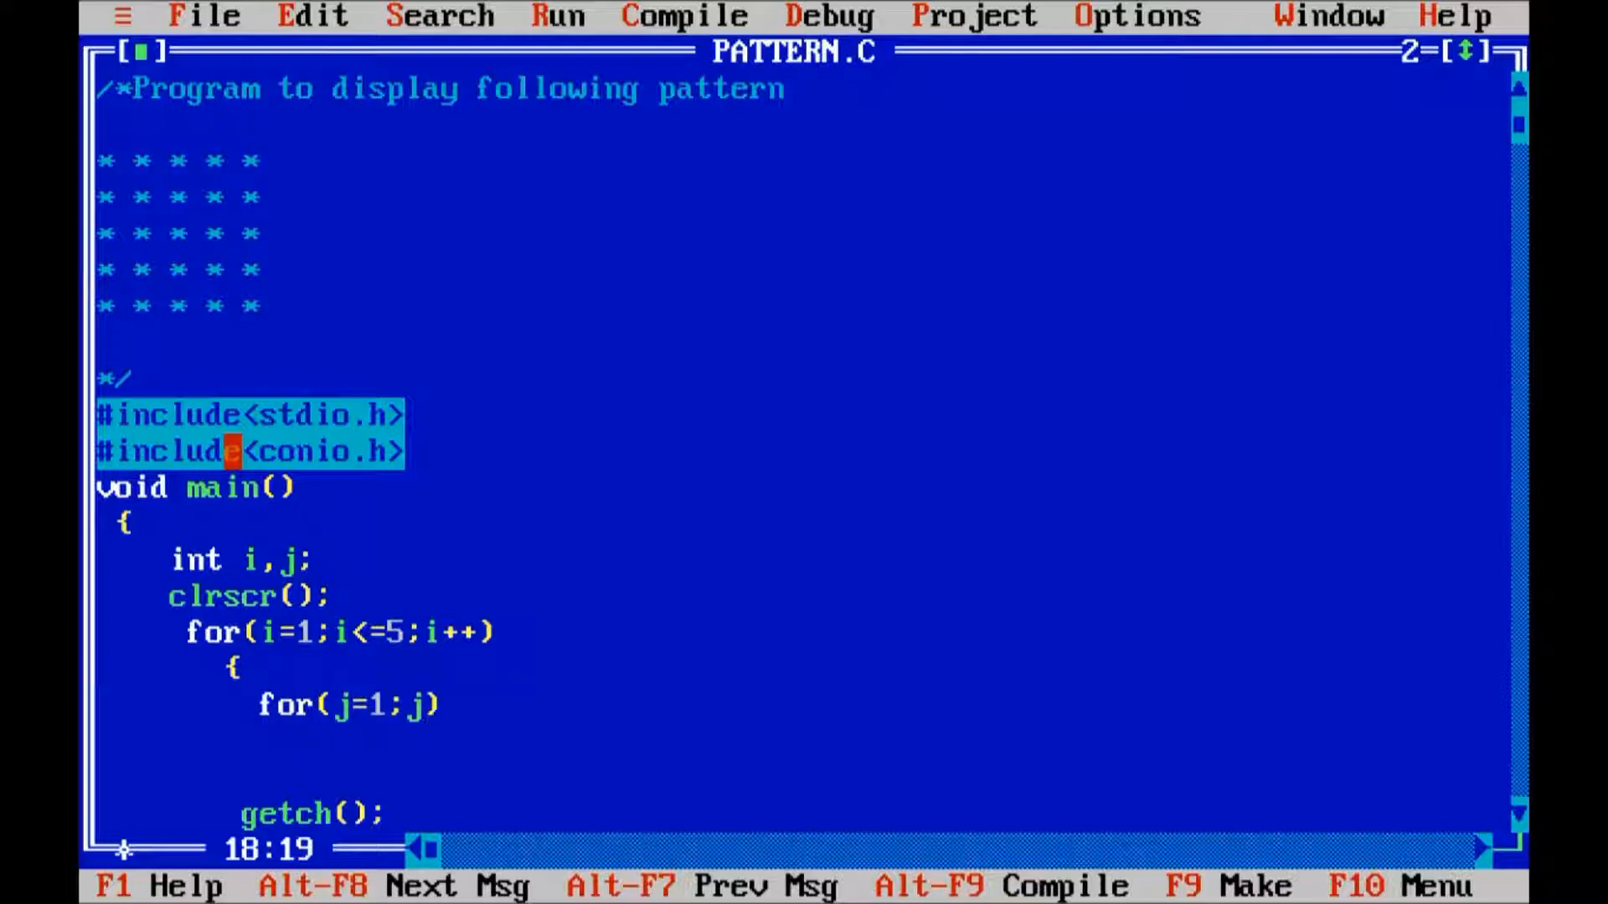
pyautogui.write('<=')
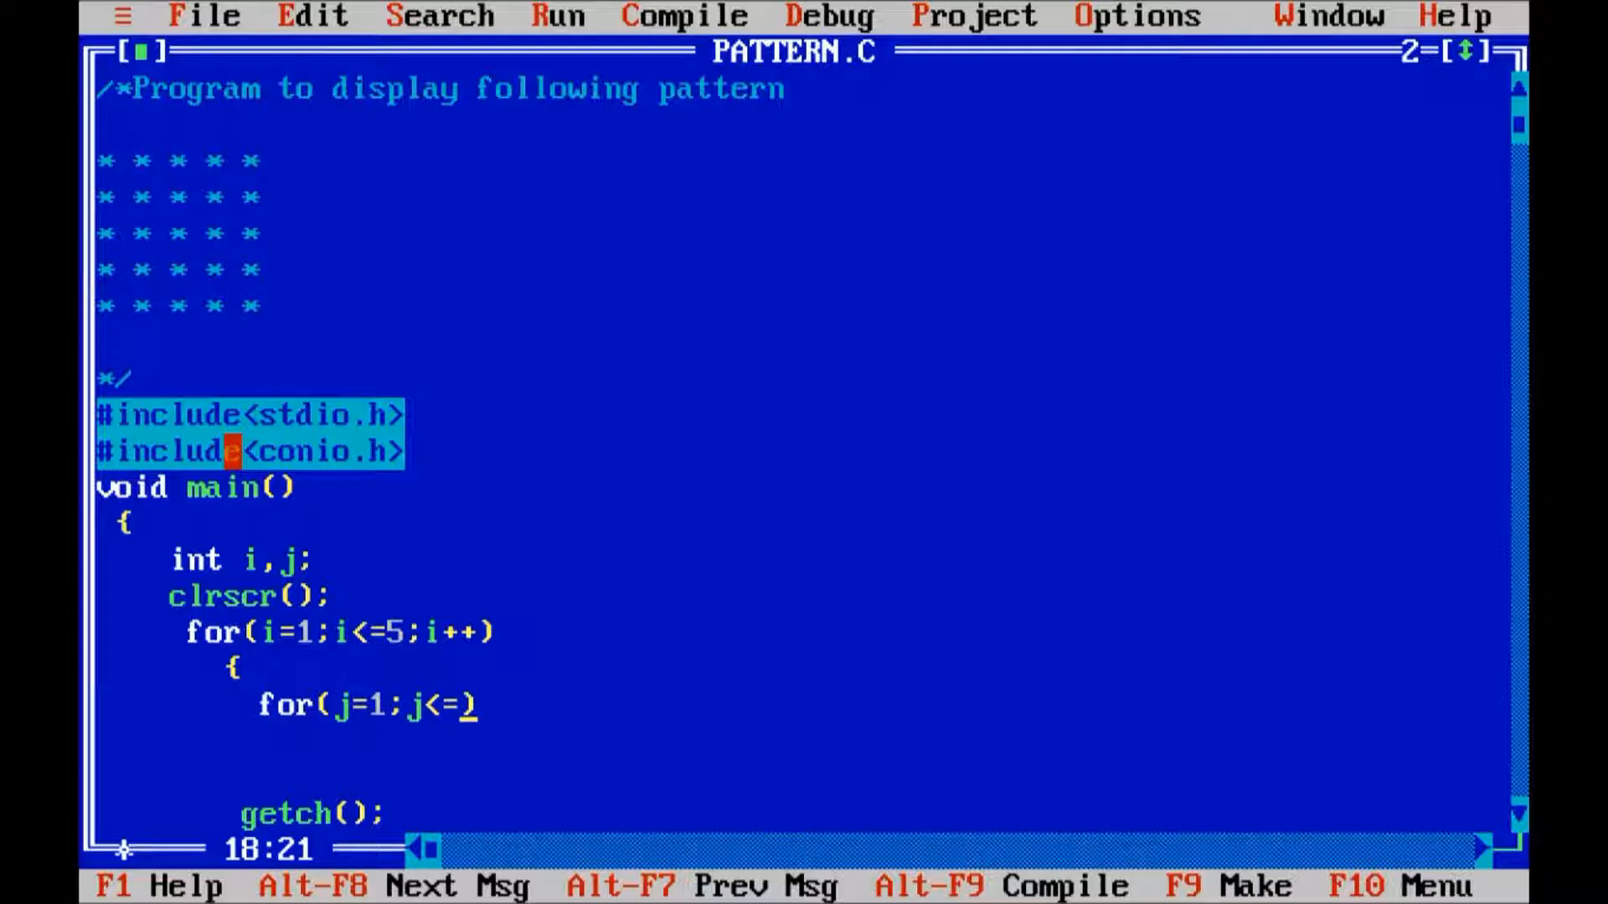
pyautogui.write('5;j++')
pyautogui.click(802, 740)
pyautogui.write('{')
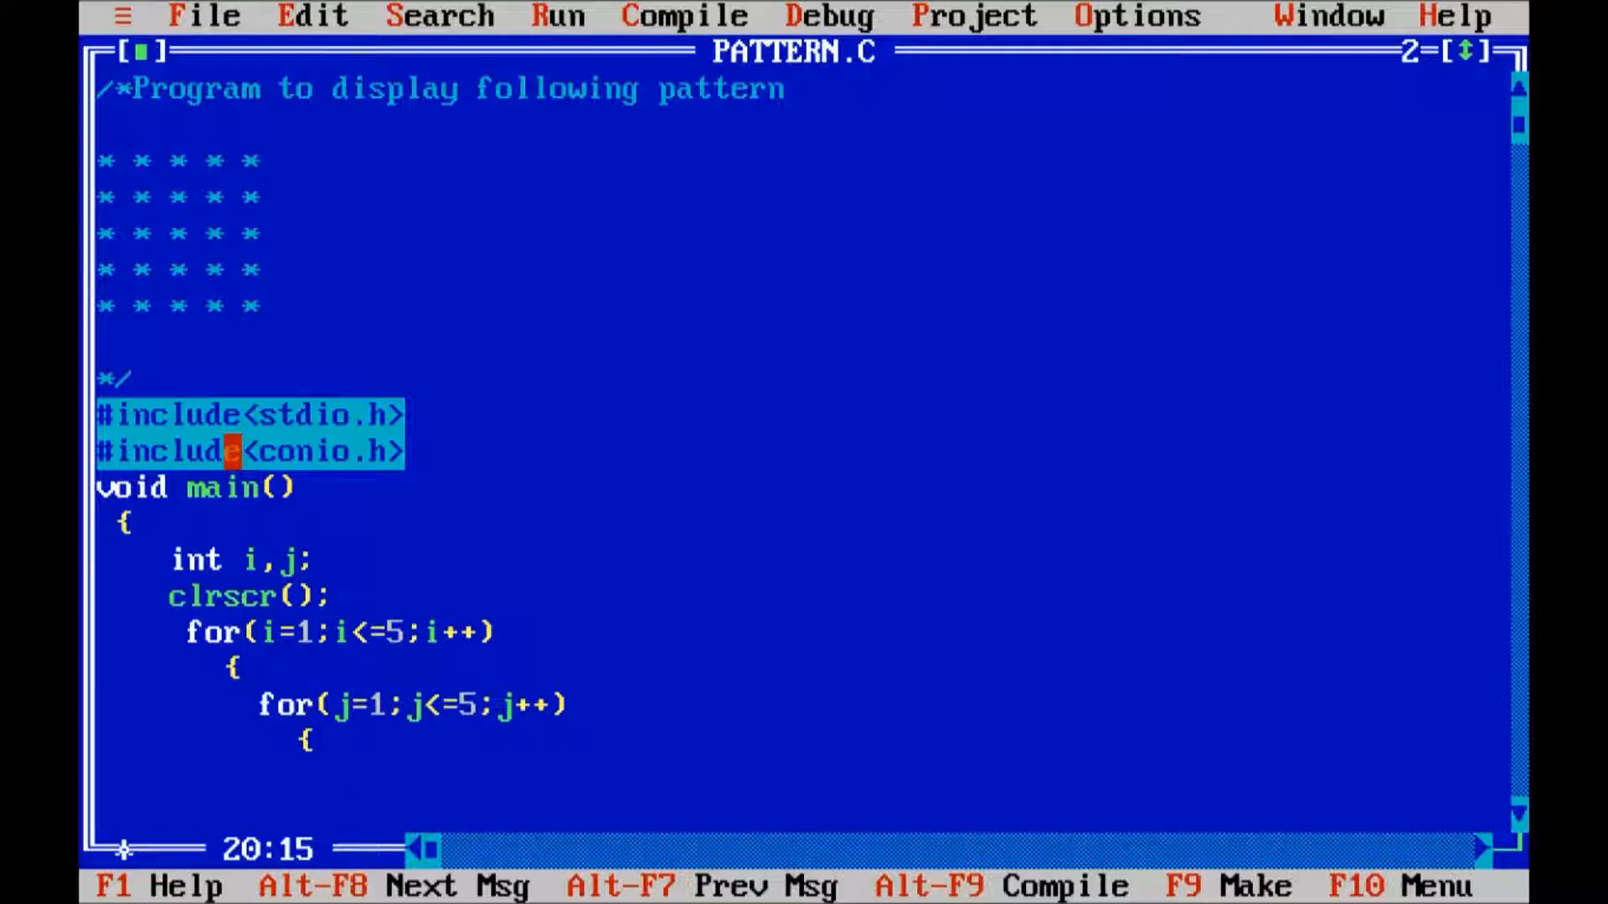
# Have the inner loop print a star and space with printf("* ");.
pyautogui.write('printf')
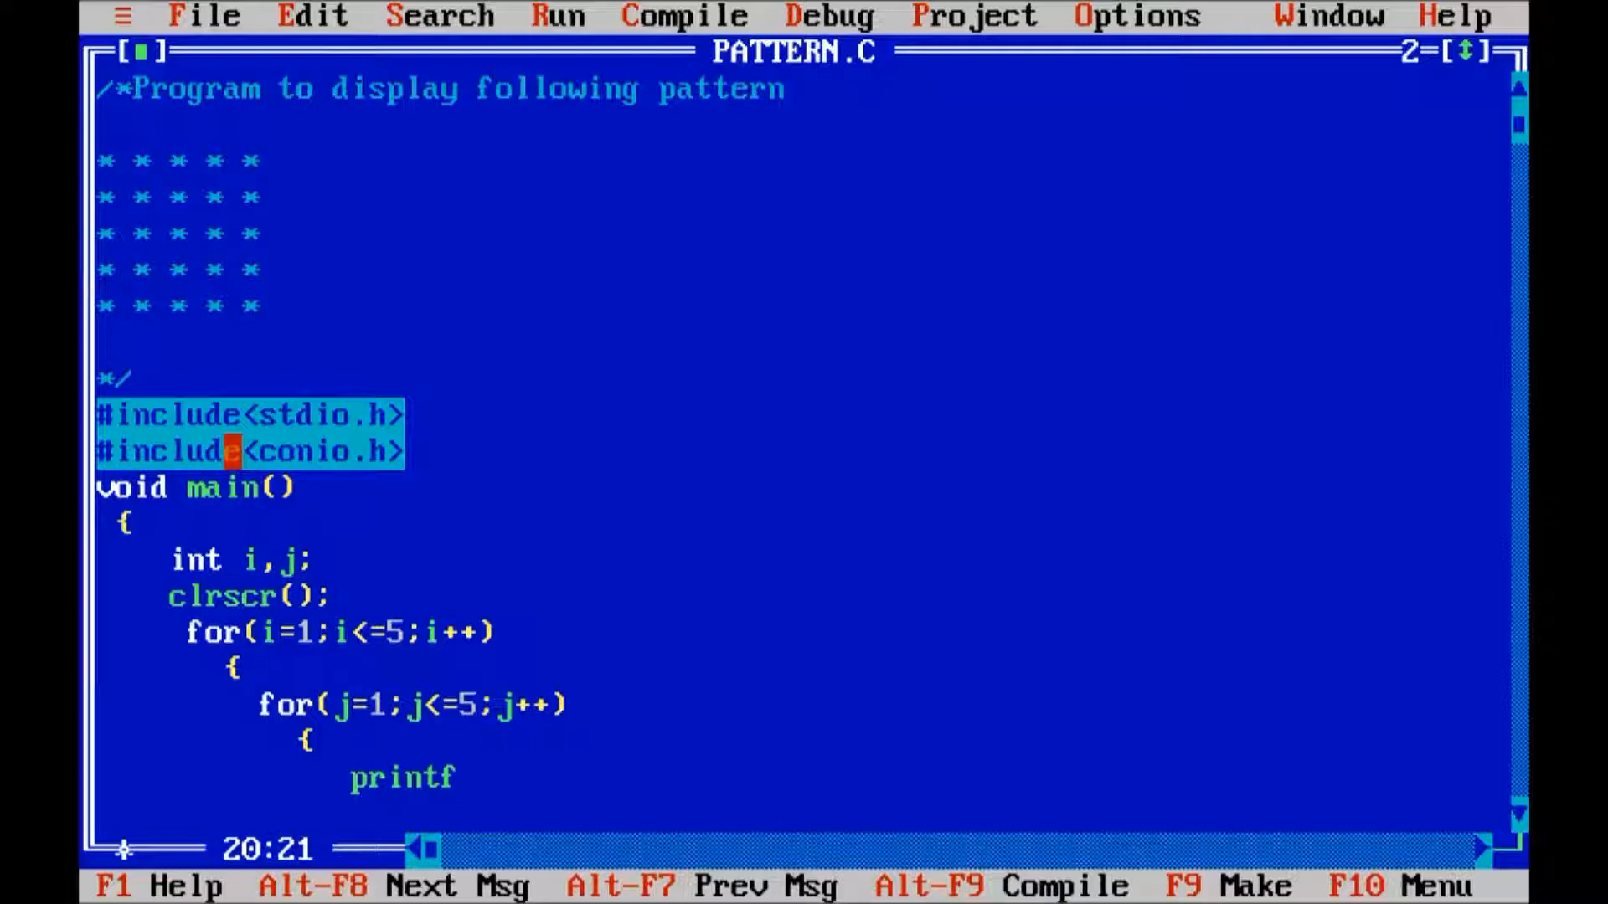
pyautogui.write('("")')
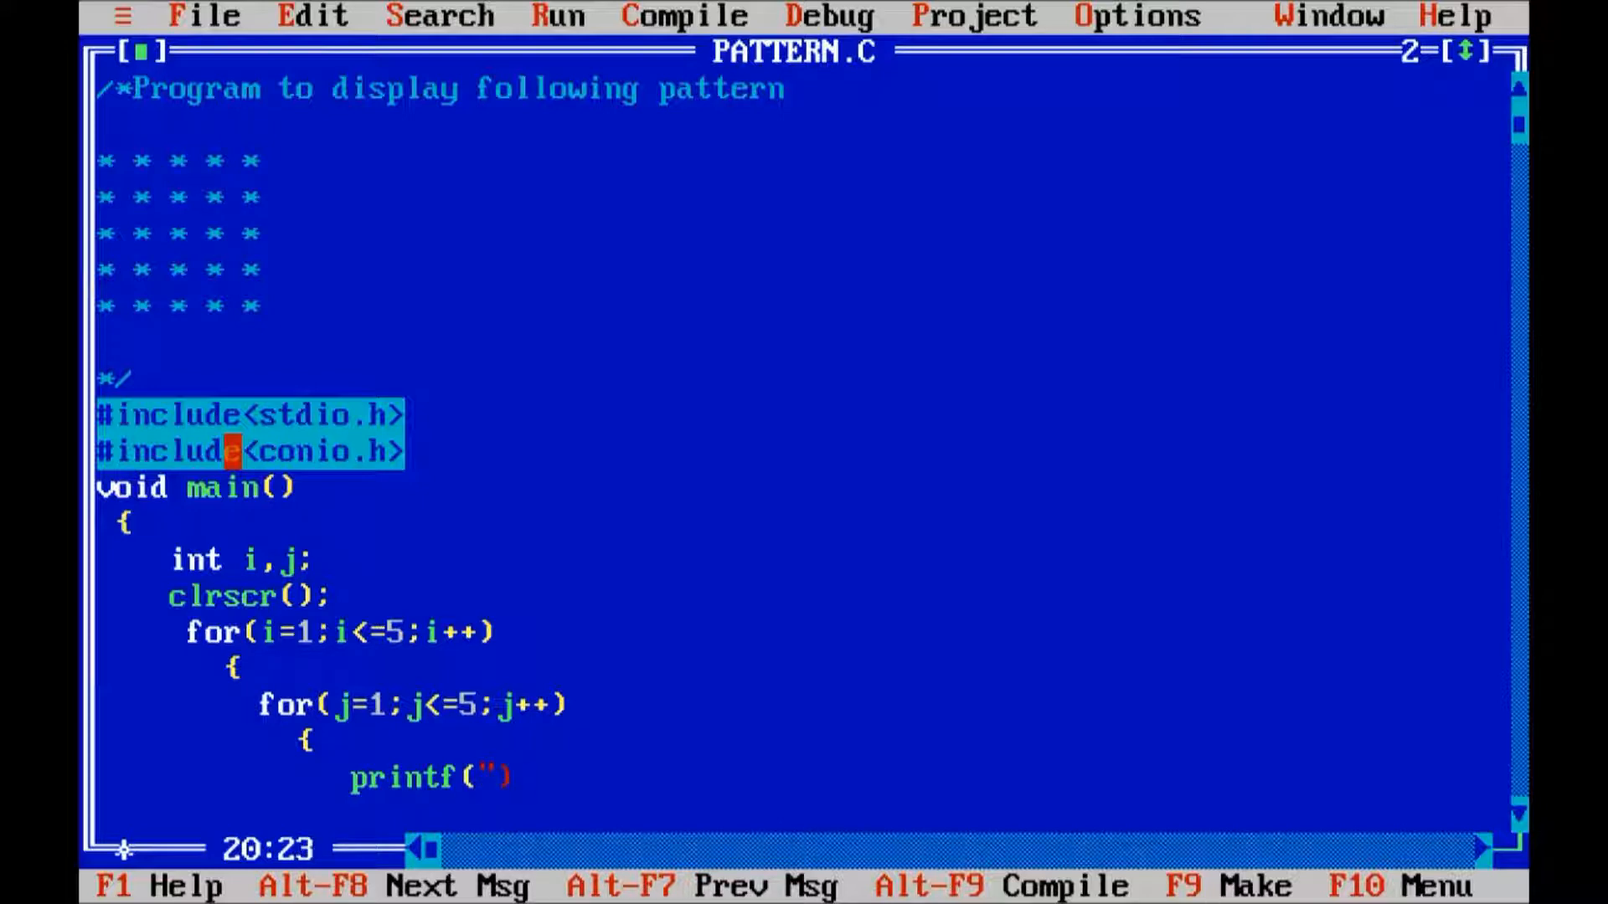
pyautogui.write('*')
pyautogui.write('pri')
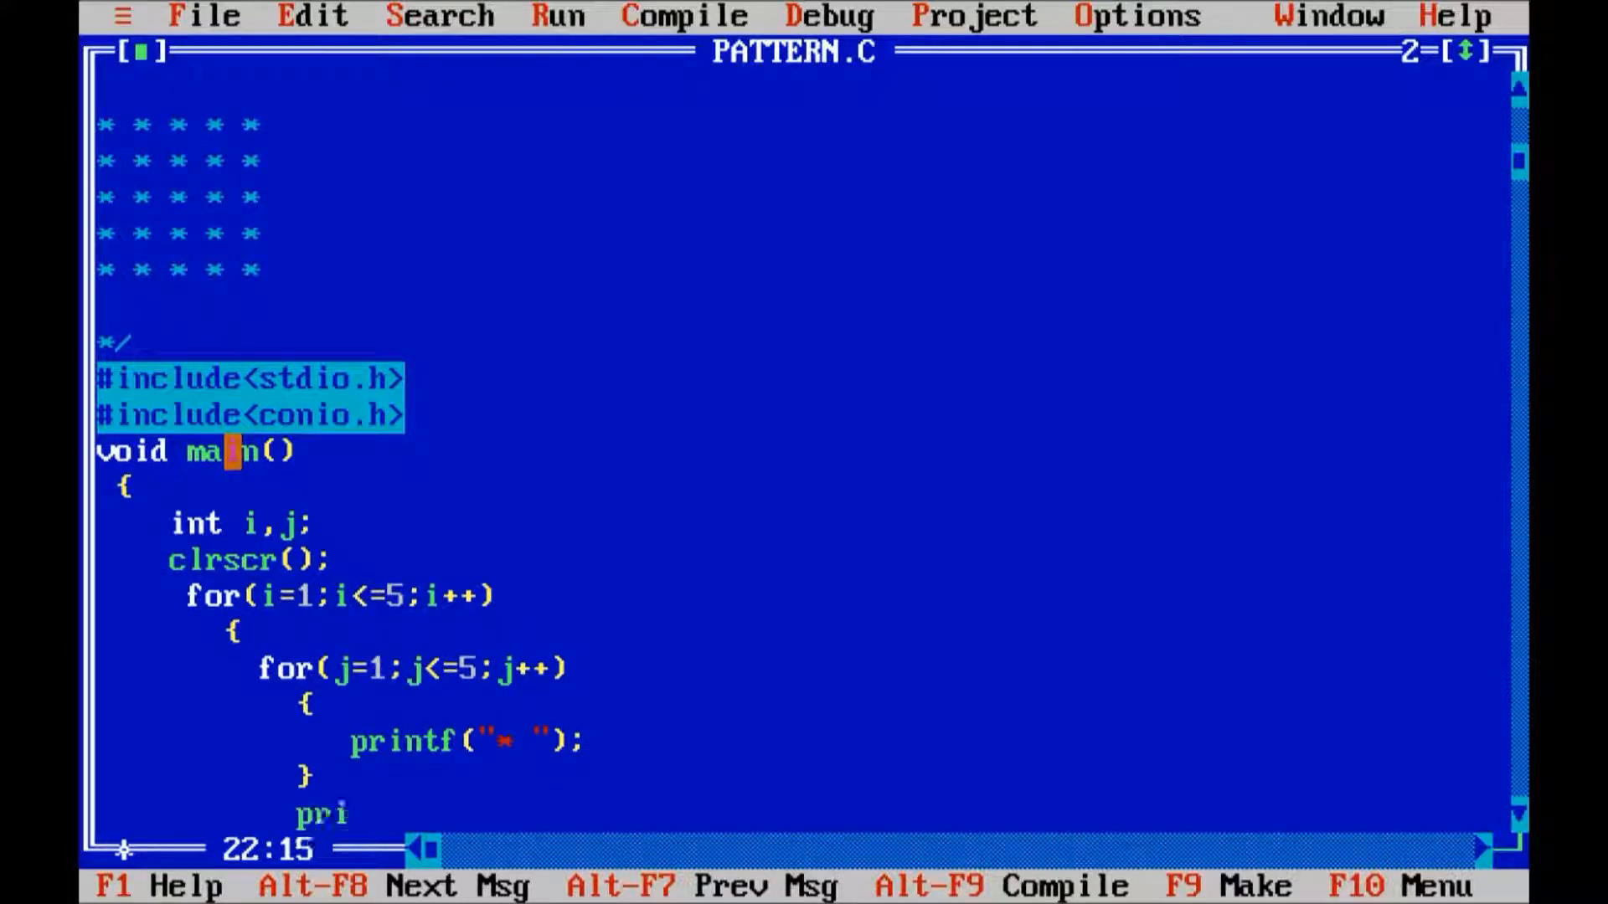
# End each row with printf("\n"); after the inner loop closes.
pyautogui.write('ntf()')
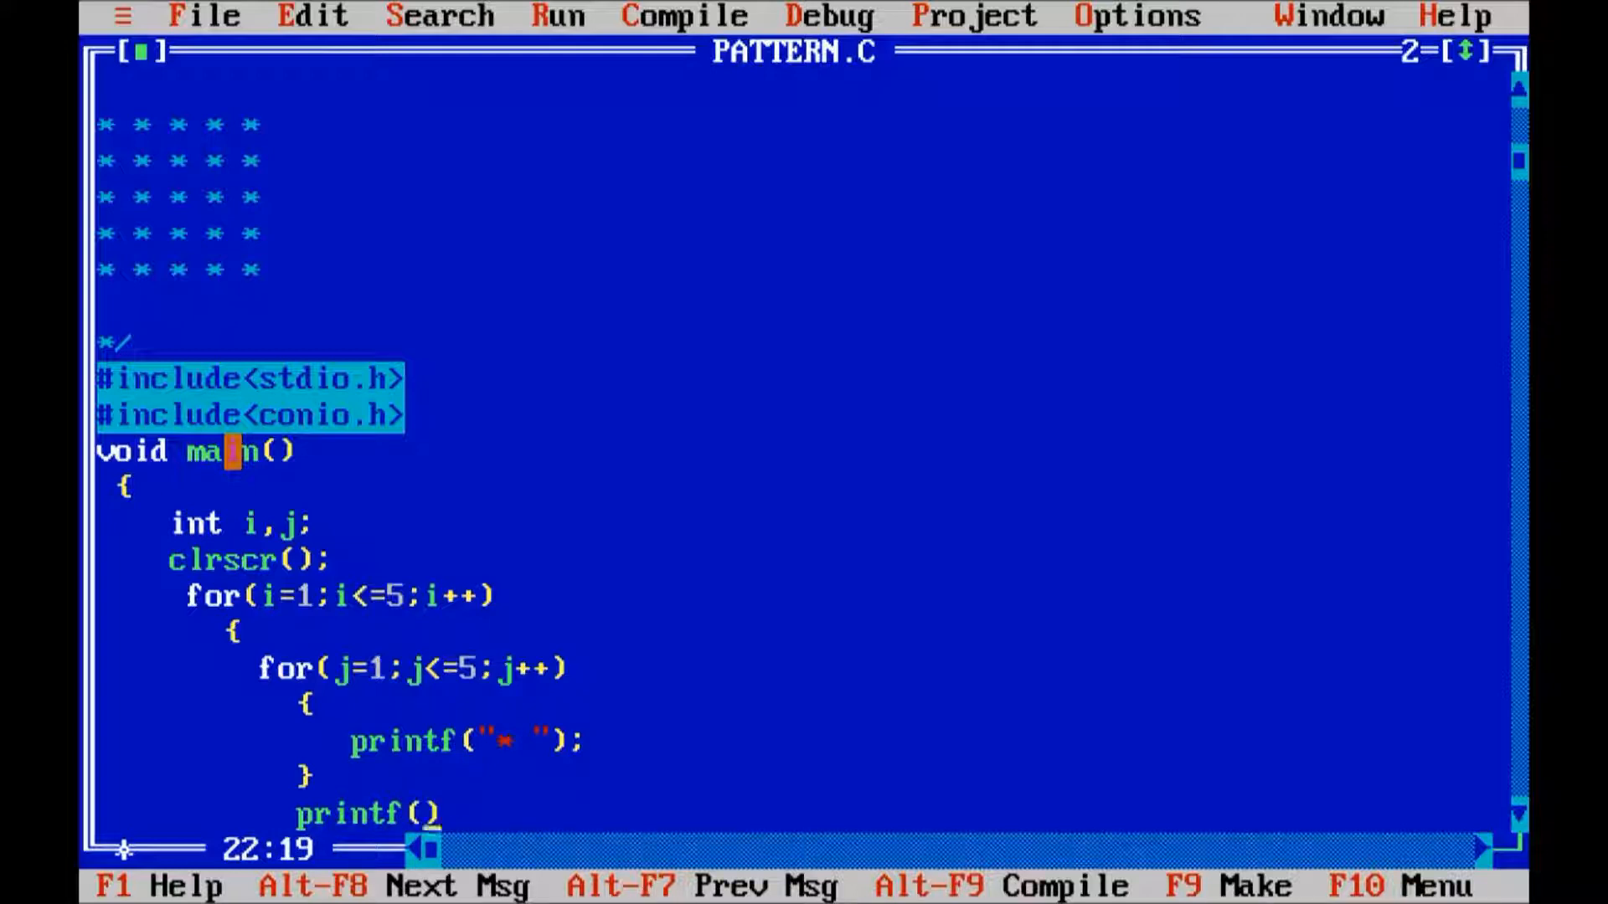
pyautogui.write('"\\n"')
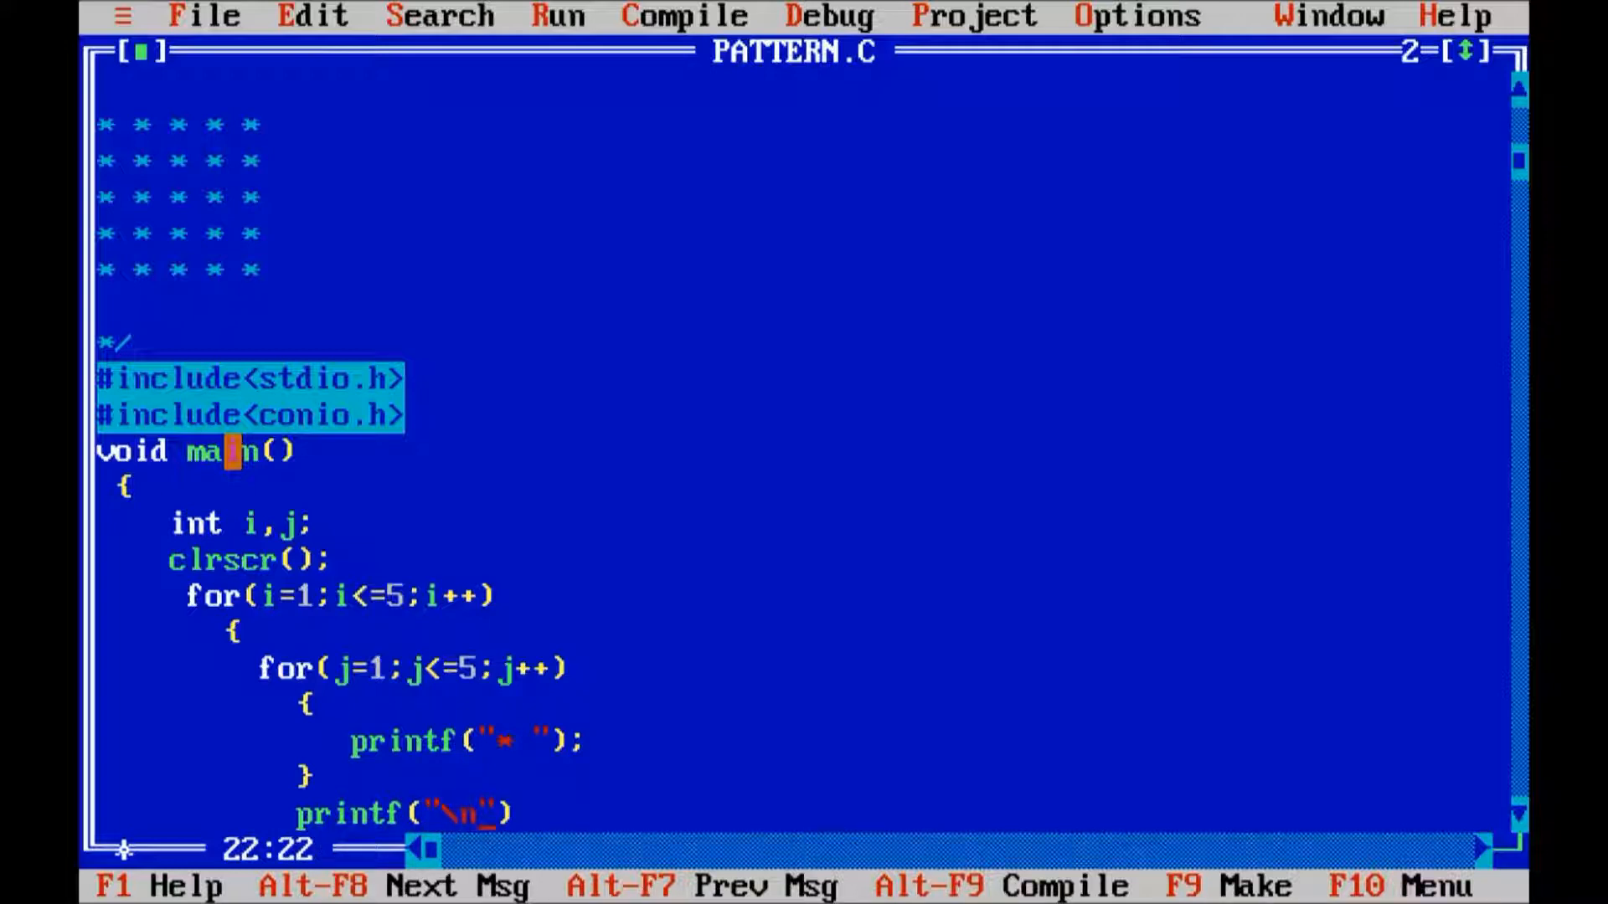
pyautogui.press('Enter')
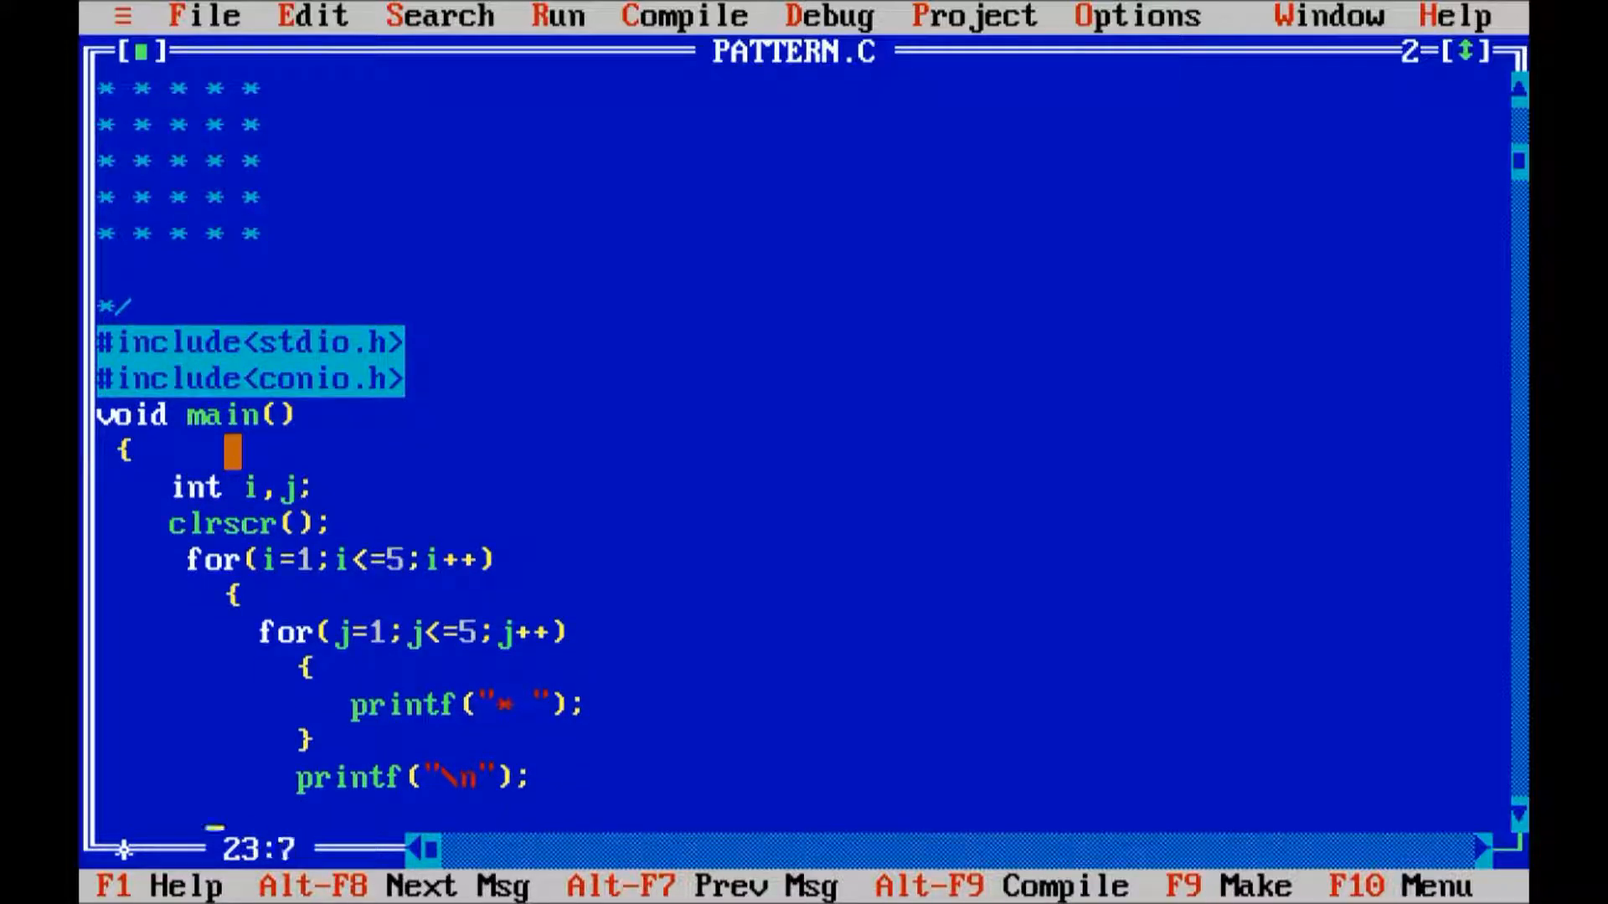